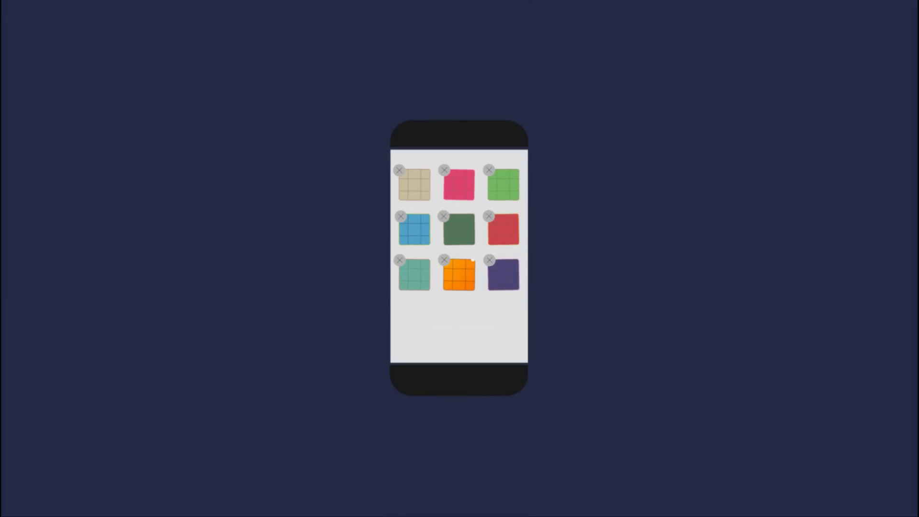
pyautogui.click(457, 276)
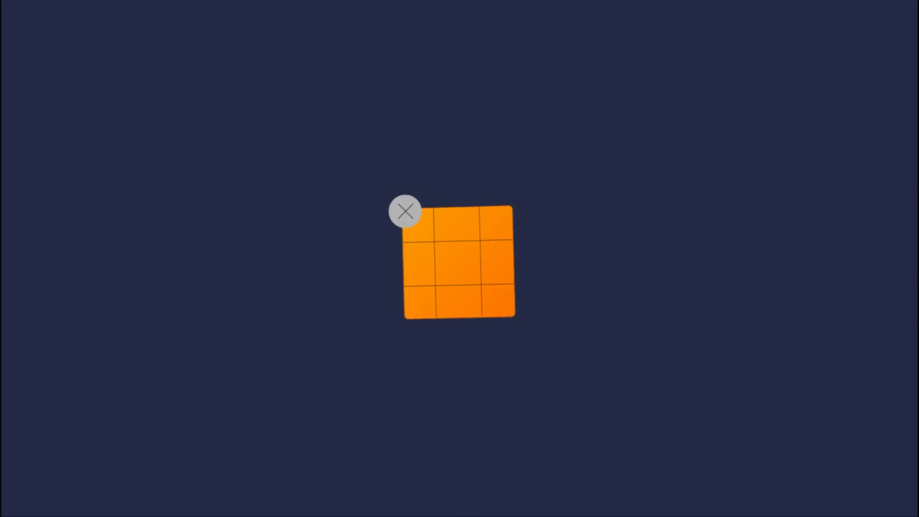
pyautogui.click(404, 210)
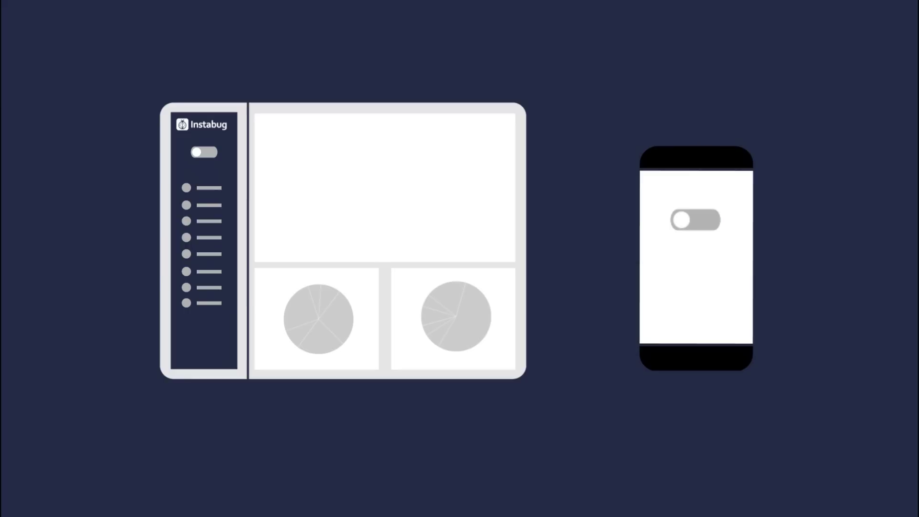
pyautogui.click(203, 152)
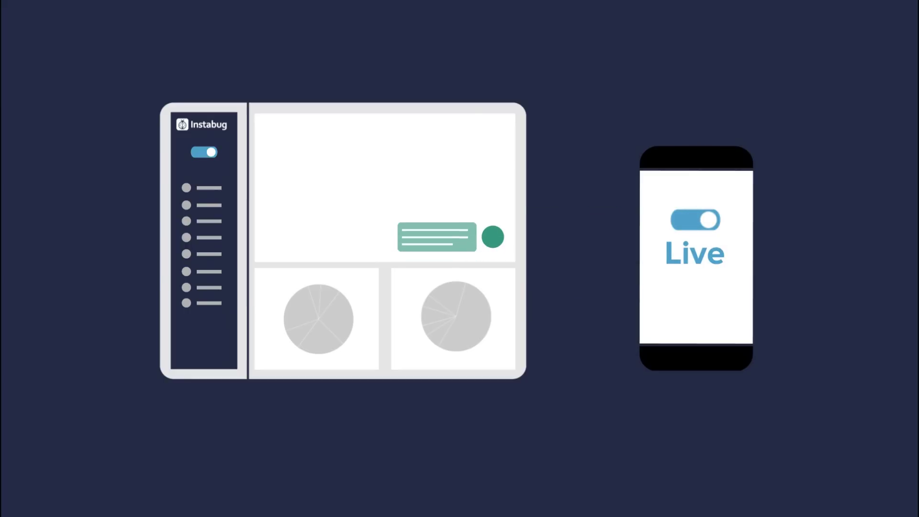